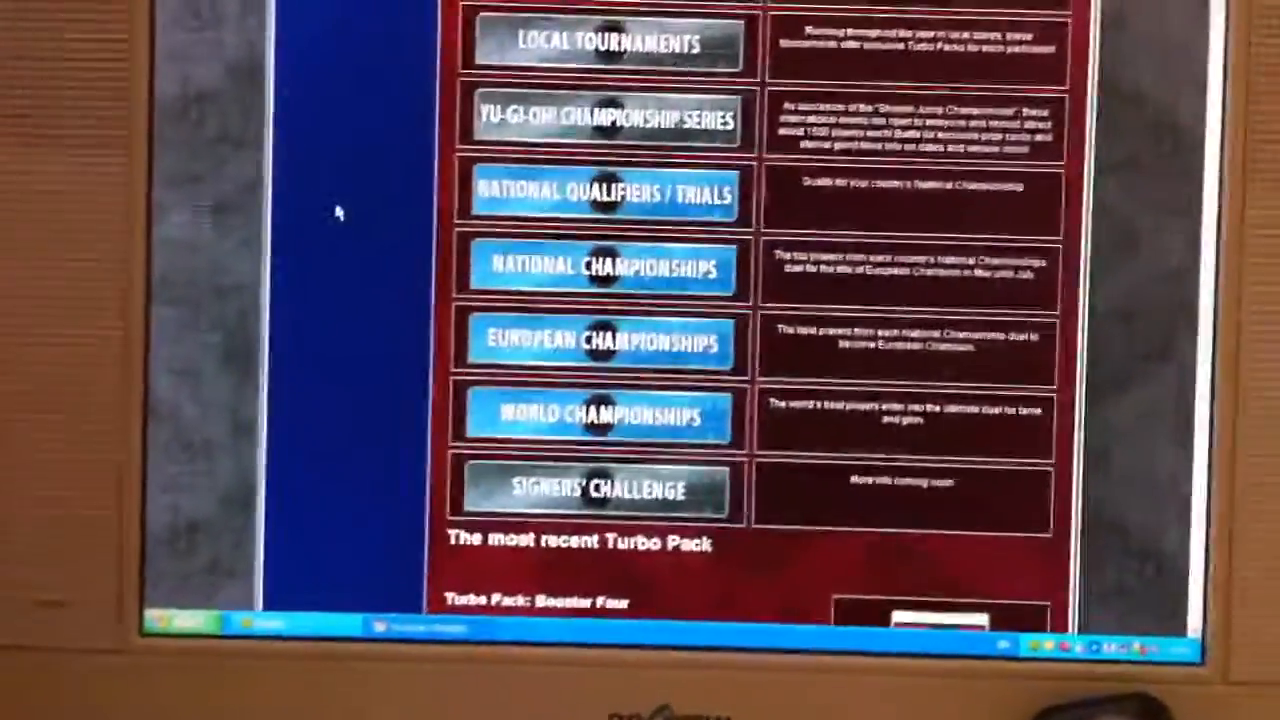
scroll(up, 3)
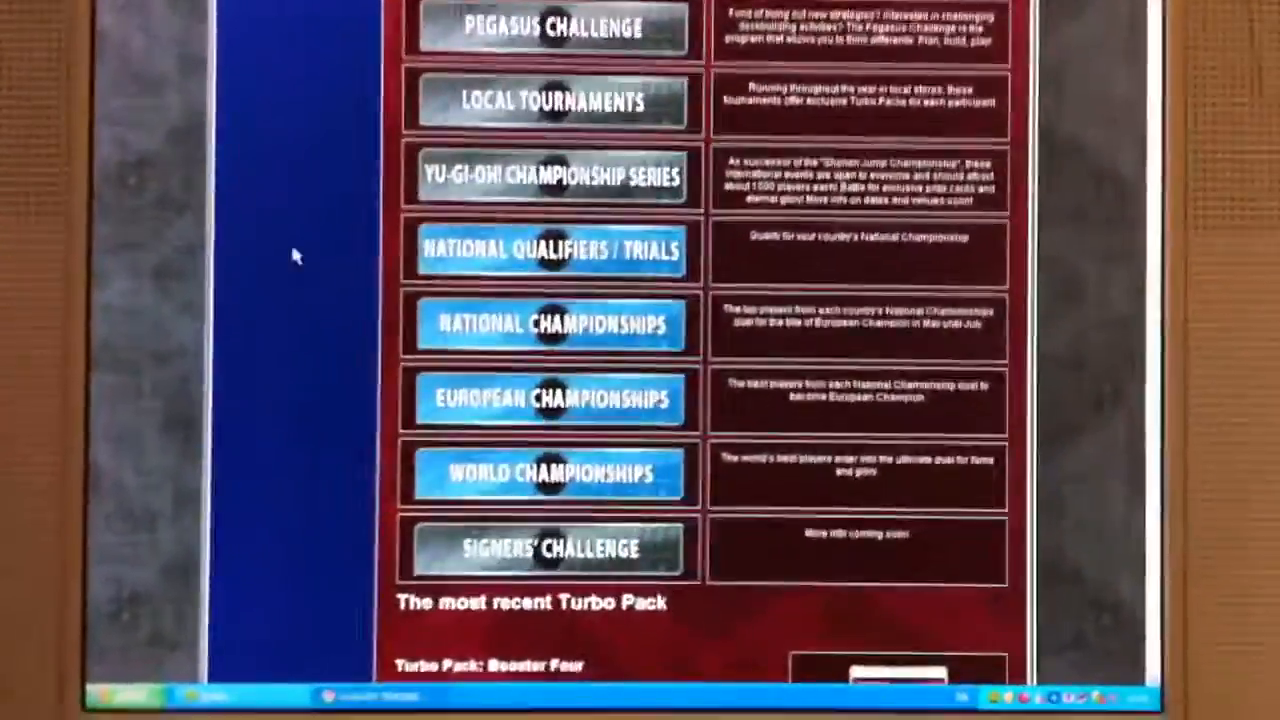
scroll(up, 3)
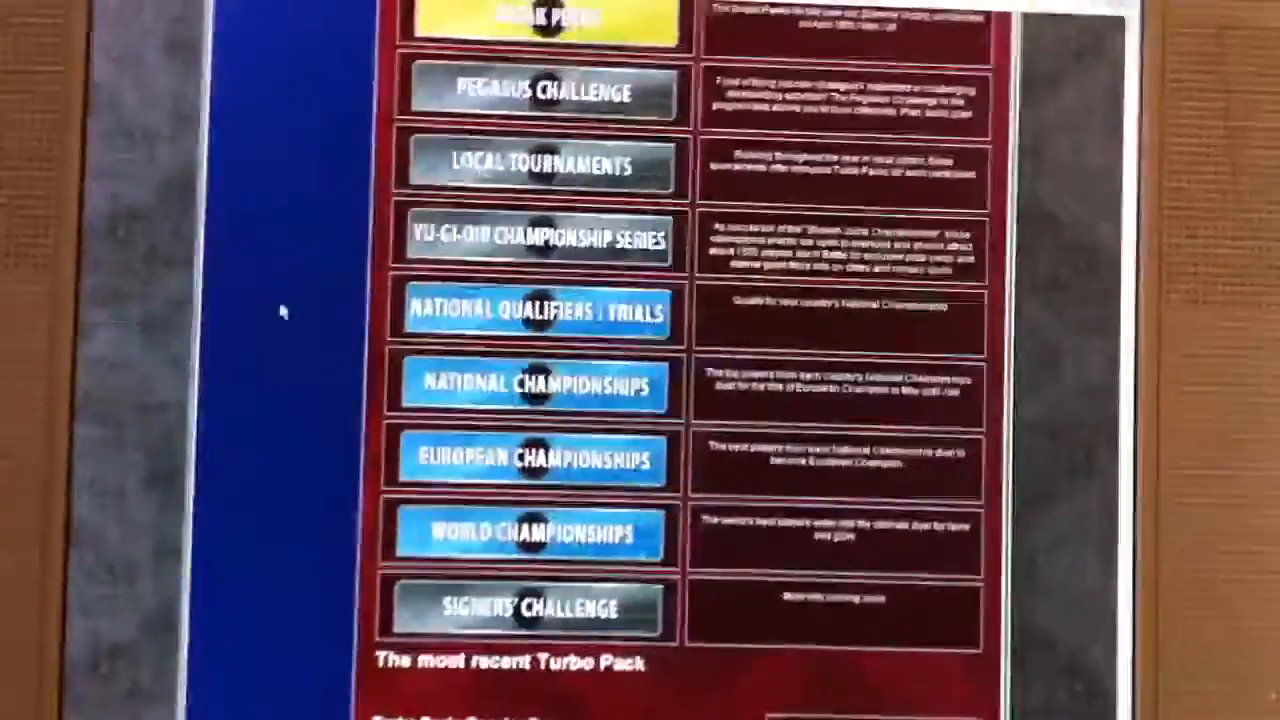
scroll(down, 3)
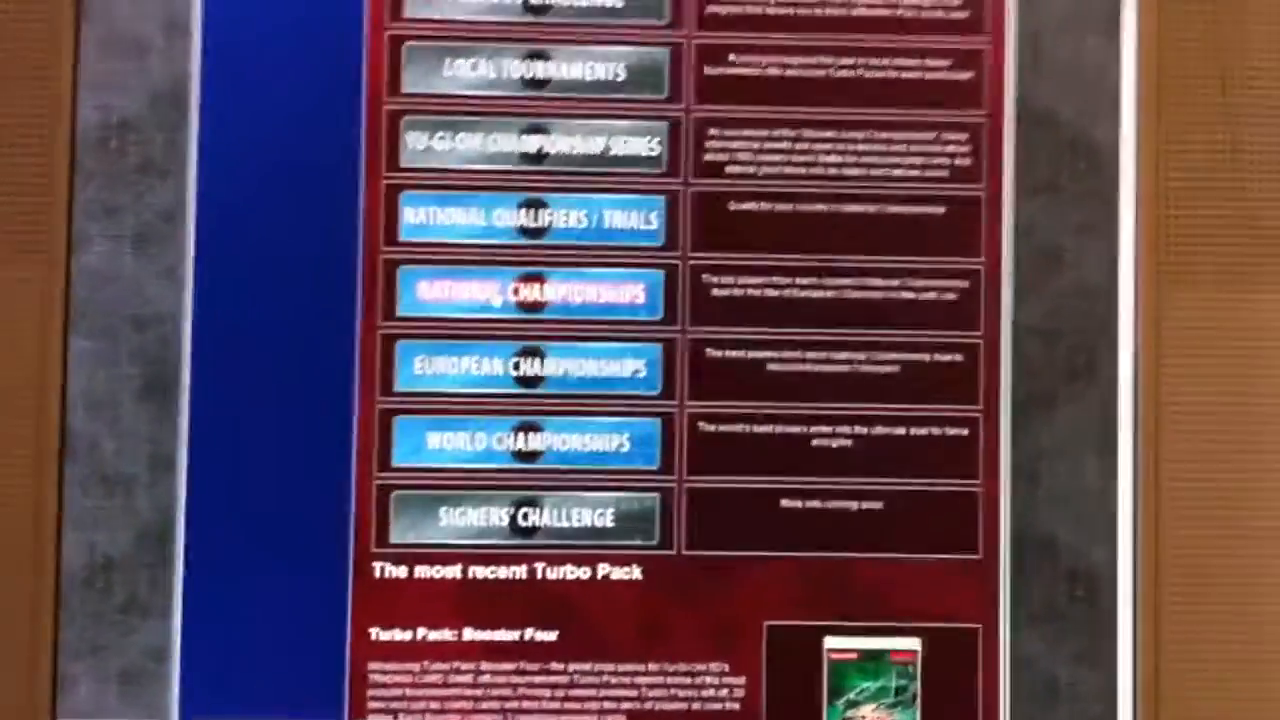
scroll(down, 3)
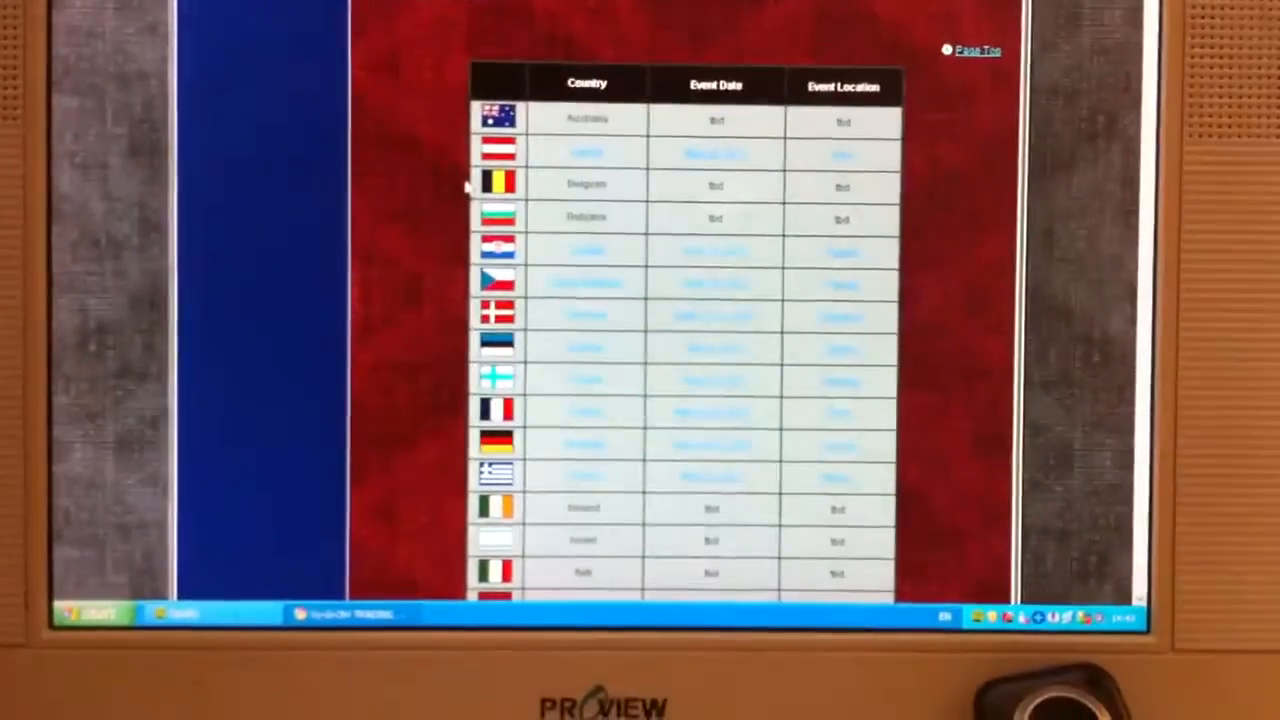
scroll(up, 3)
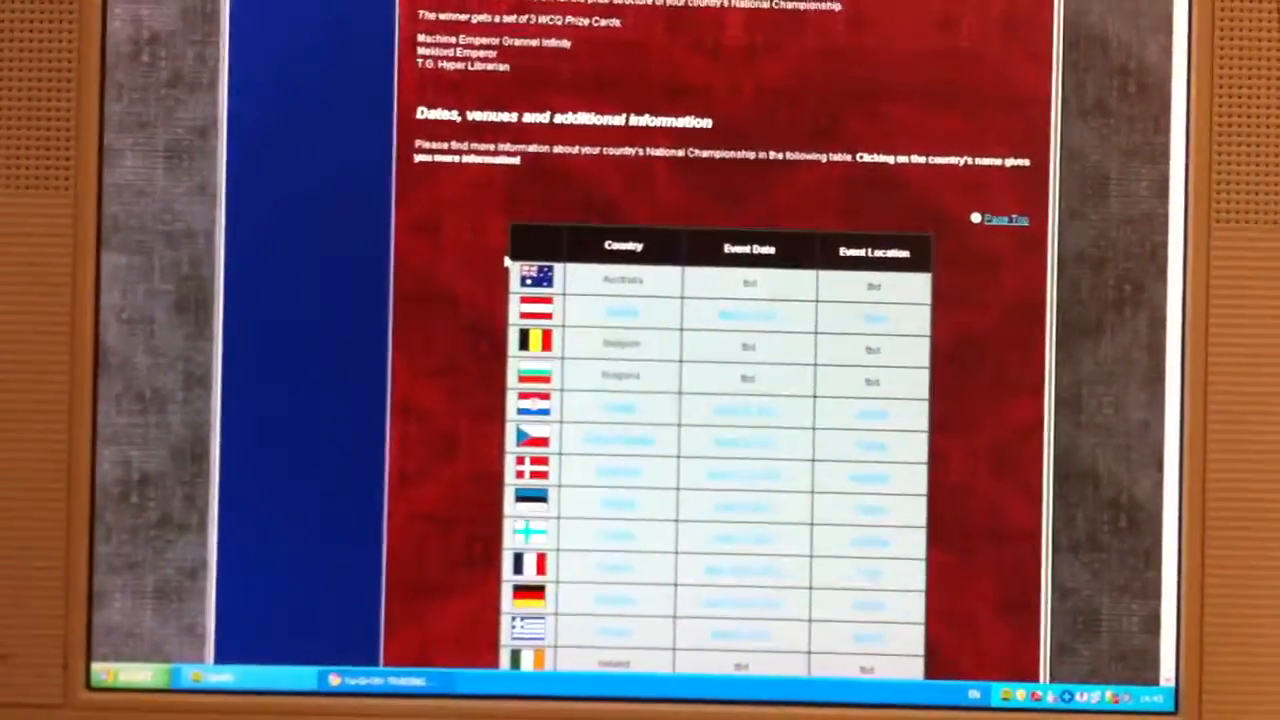
scroll(down, 3)
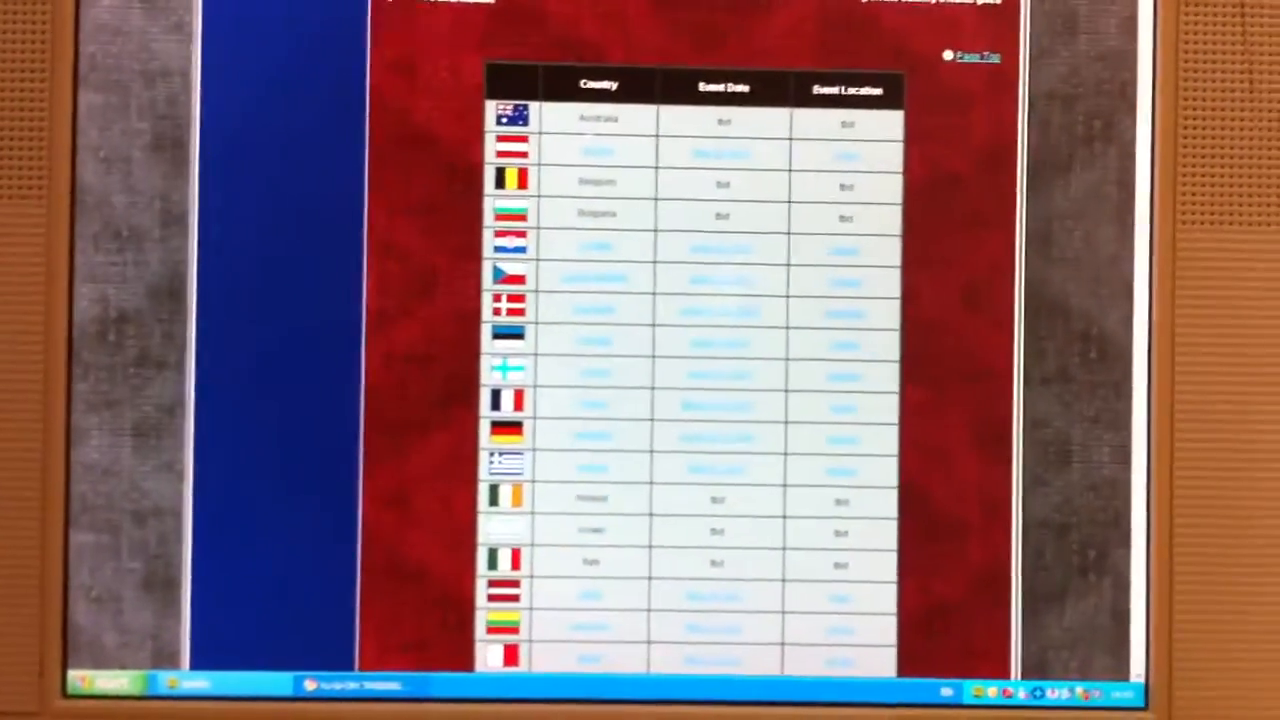
scroll(up, 3)
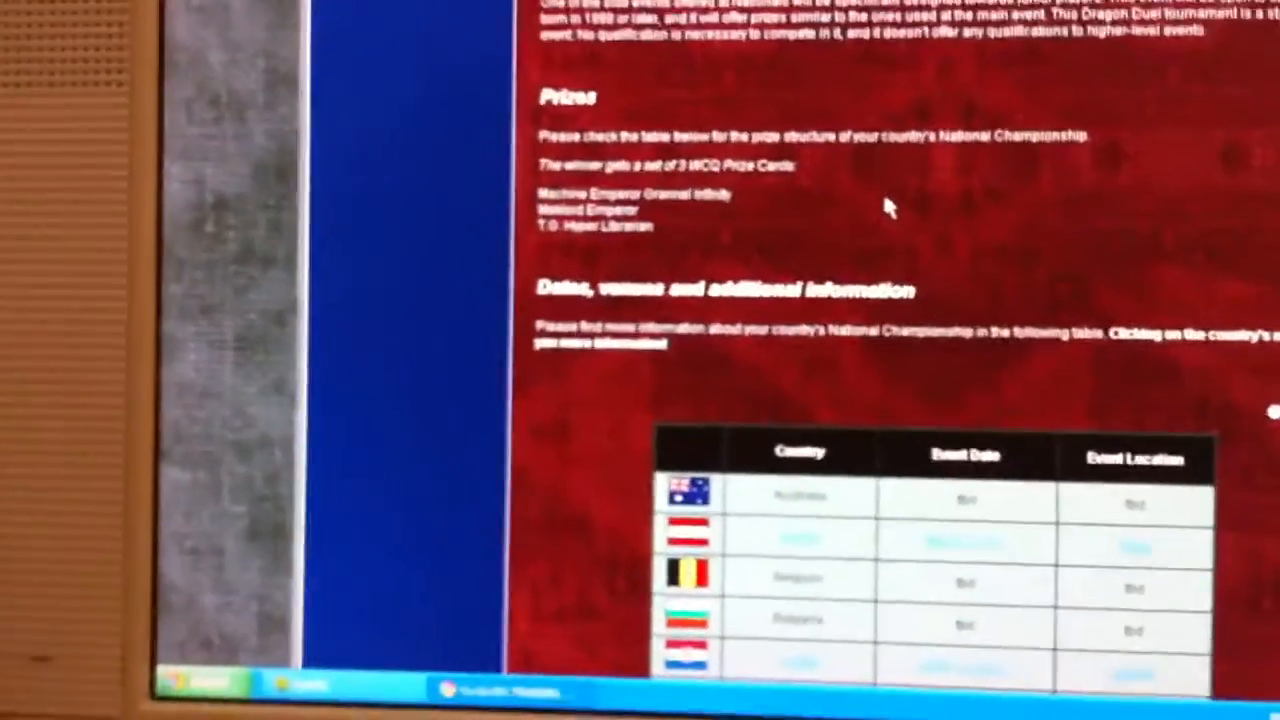
scroll(down, 3)
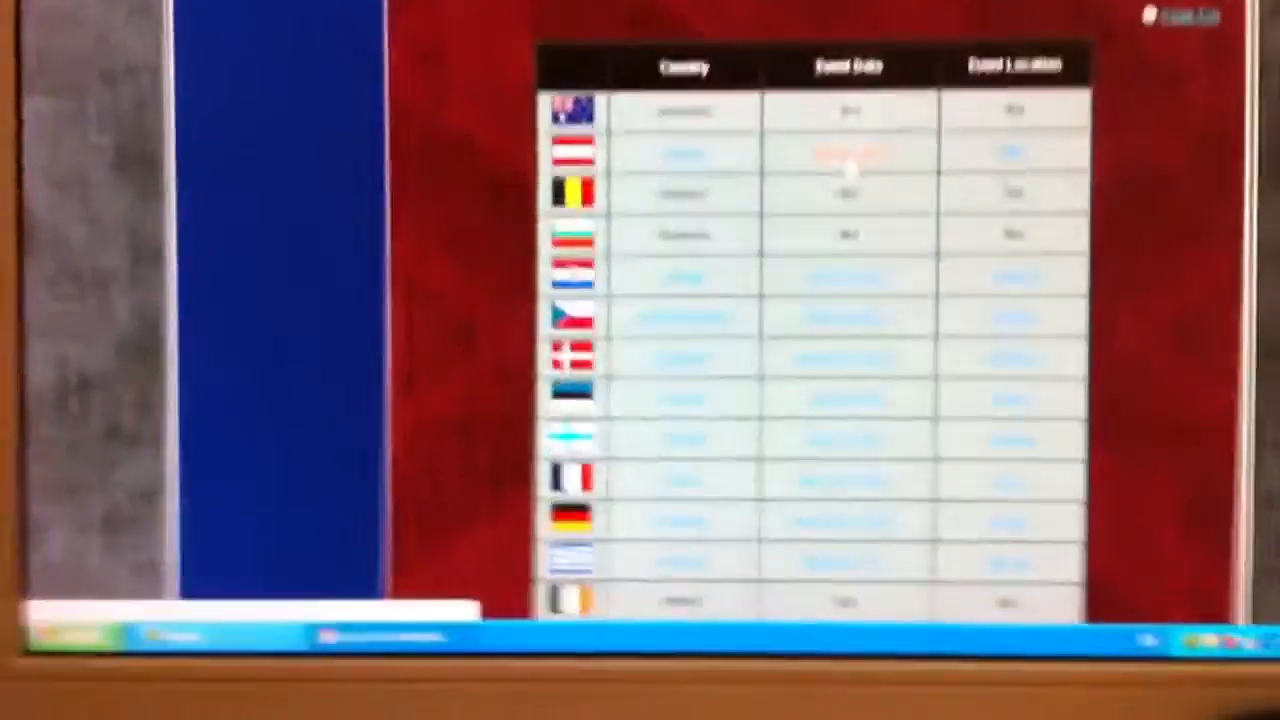
scroll(up, 3)
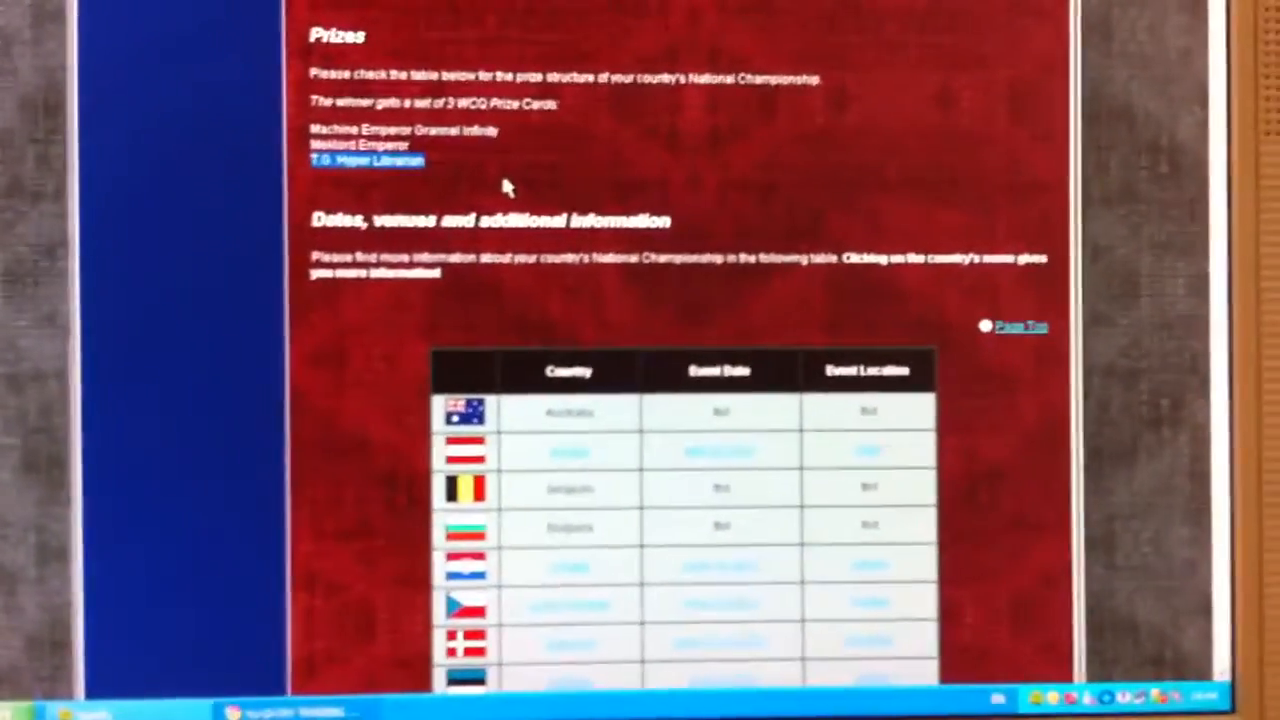
scroll(down, 3)
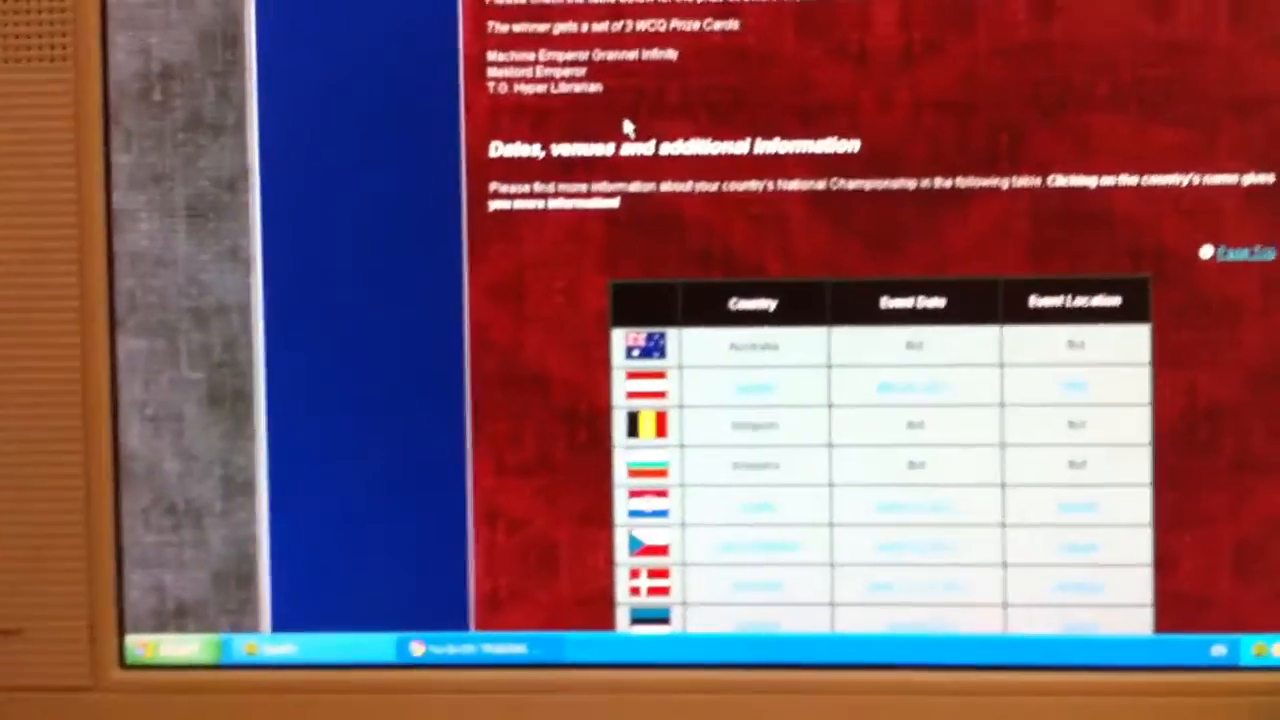
scroll(up, 3)
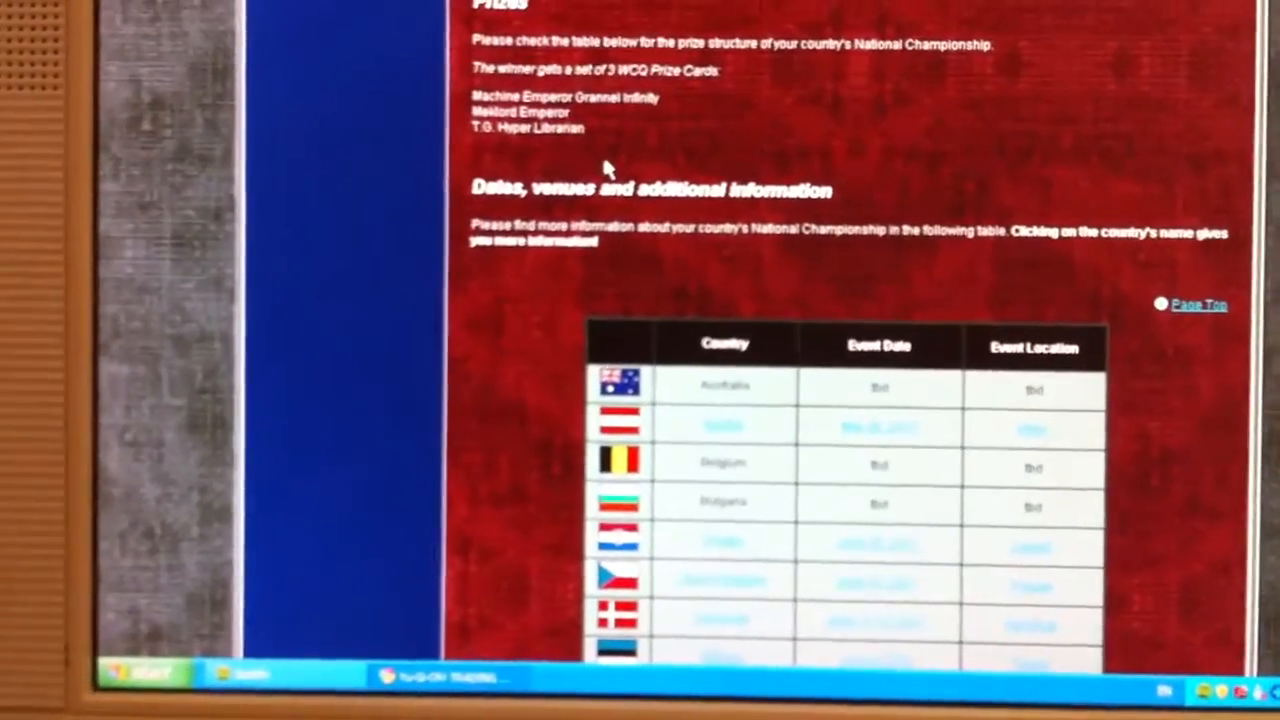
scroll(up, 3)
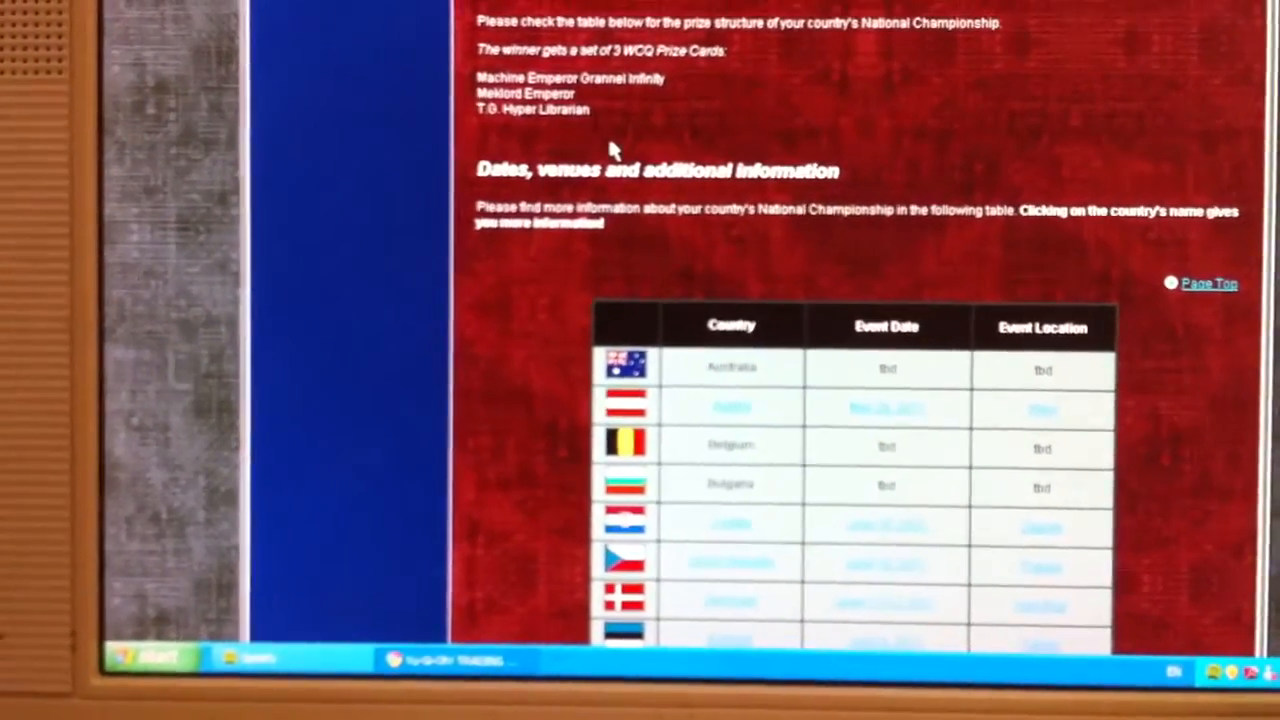
scroll(up, 3)
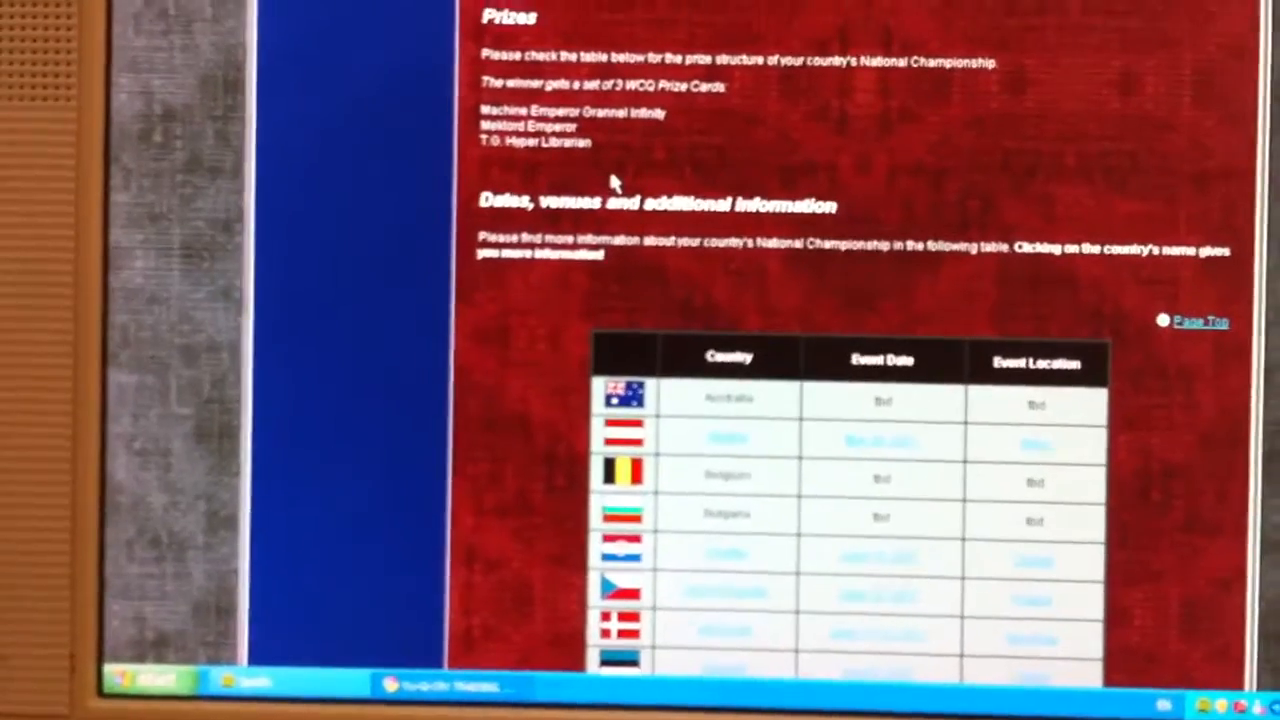
scroll(up, 3)
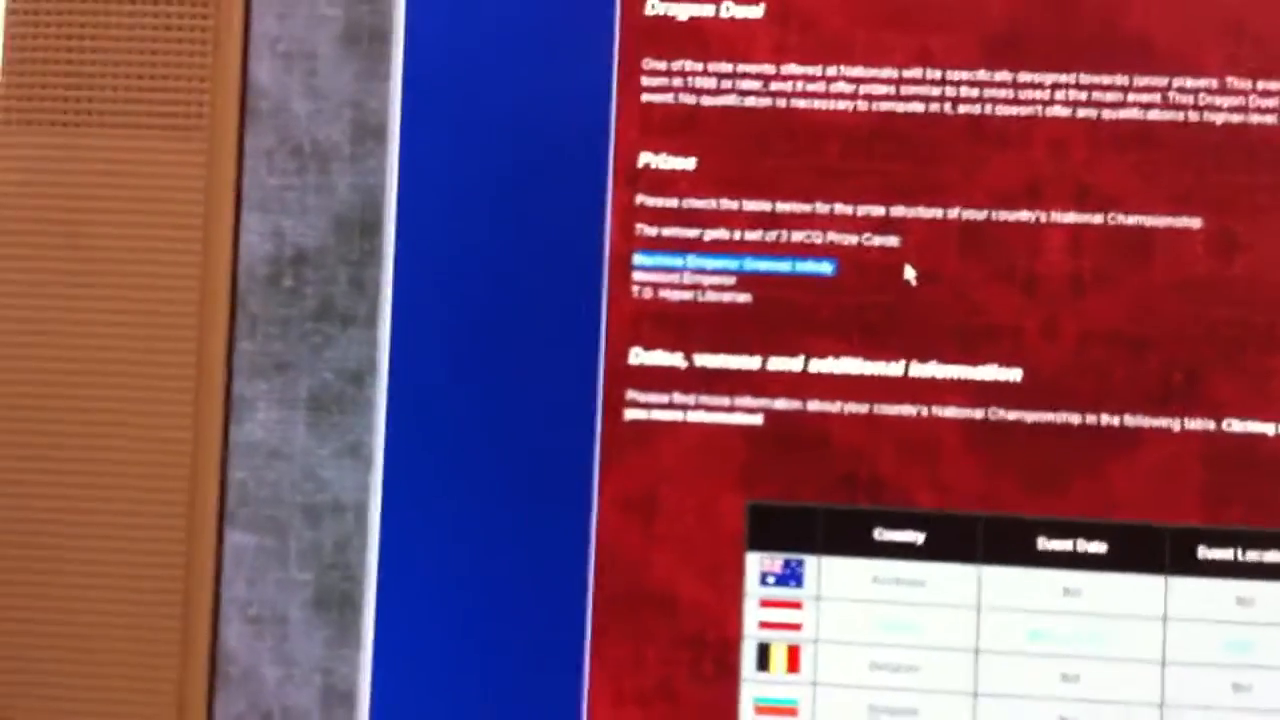
scroll(down, 3)
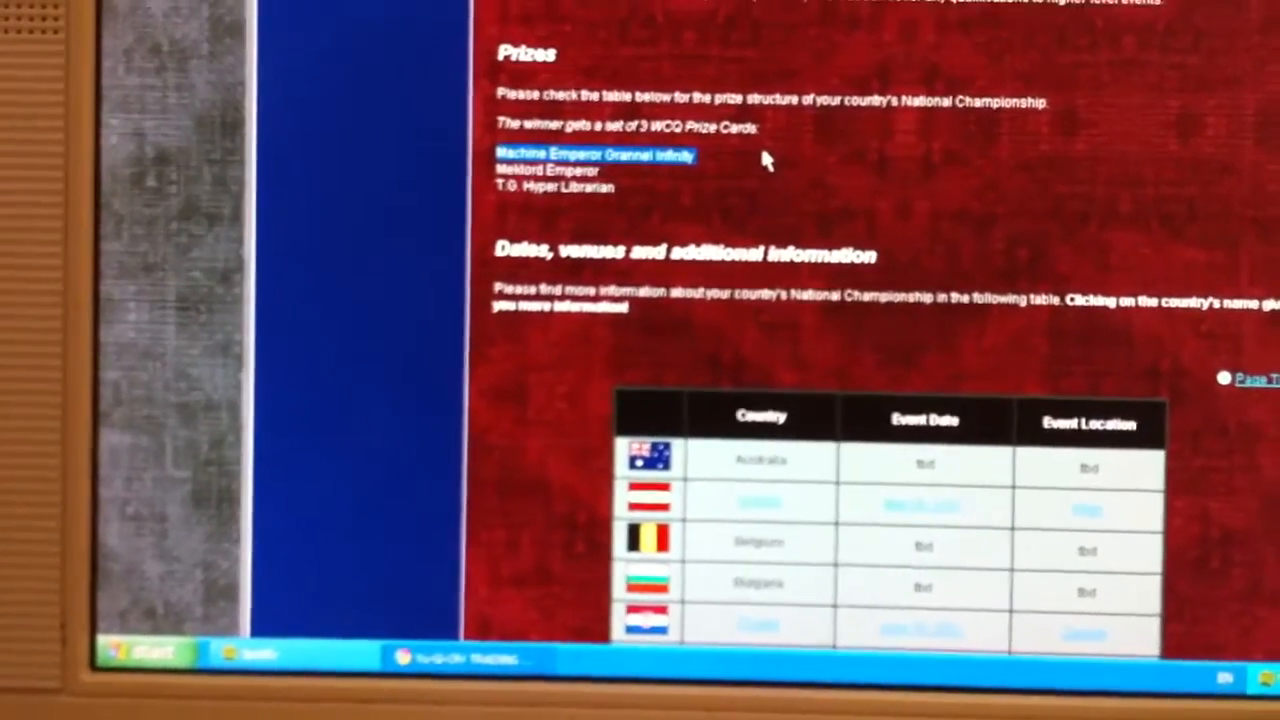
scroll(up, 3)
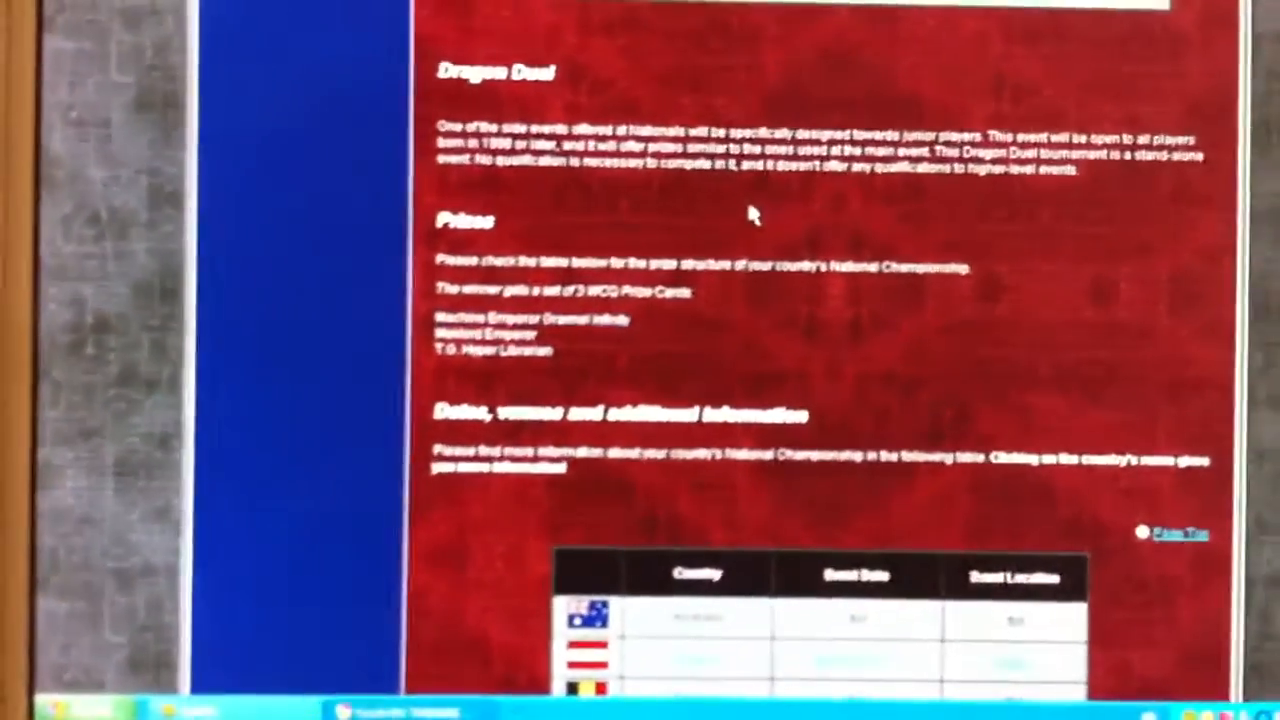
scroll(up, 3)
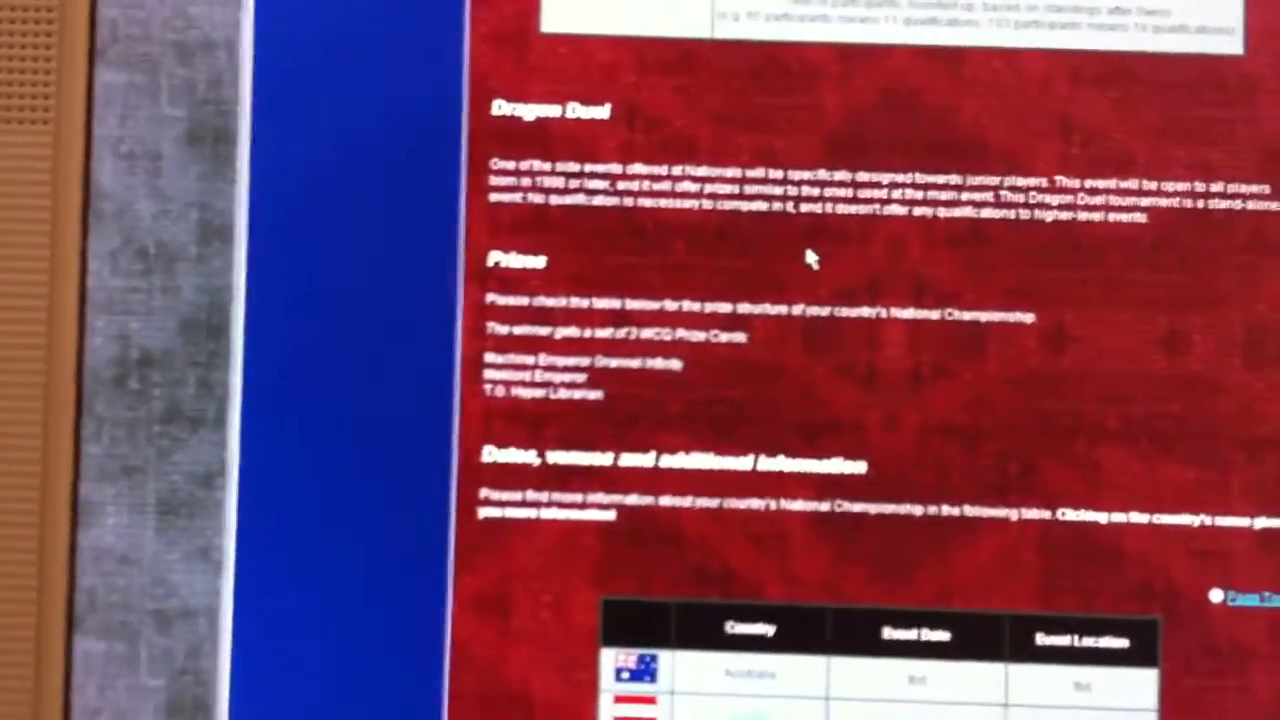
scroll(down, 3)
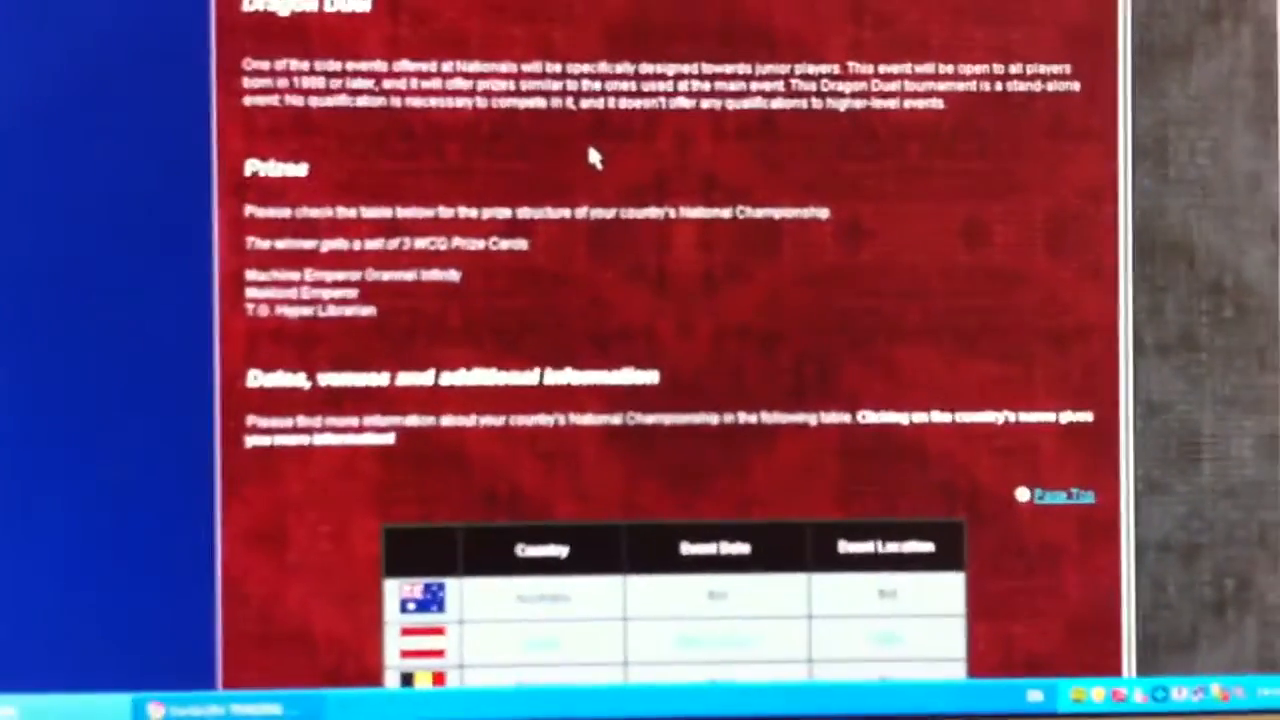
scroll(up, 3)
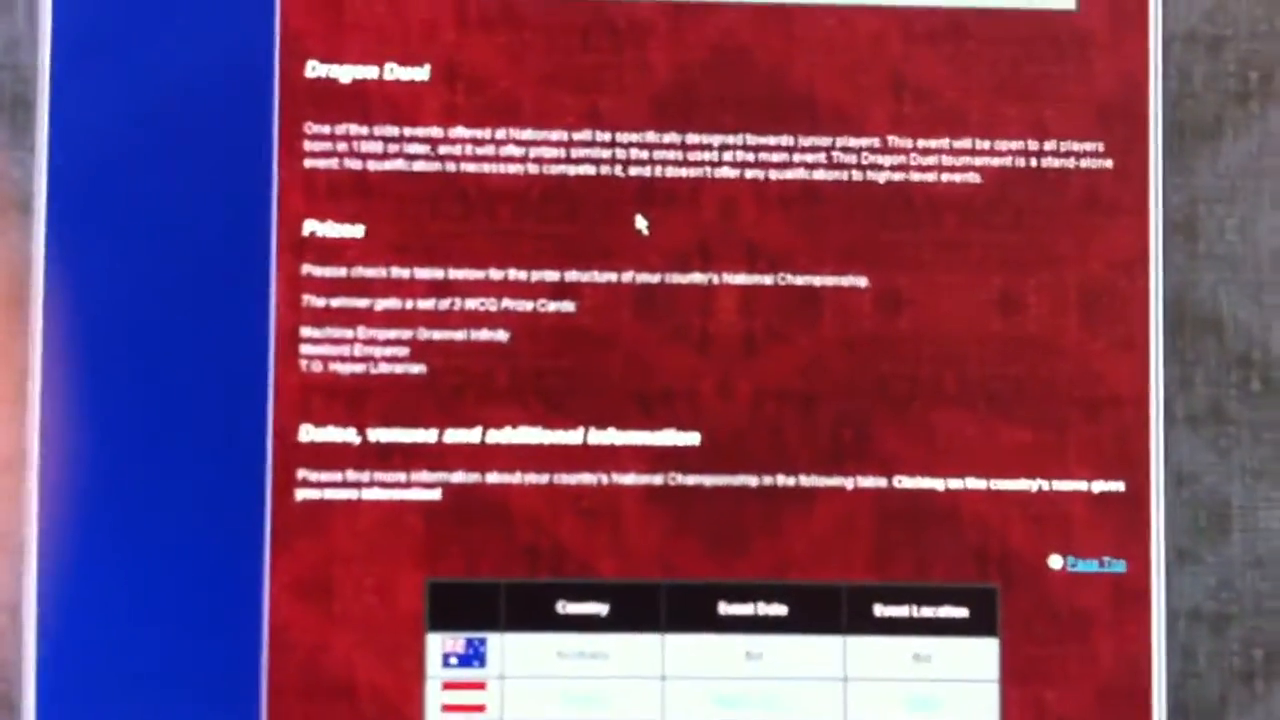
scroll(down, 3)
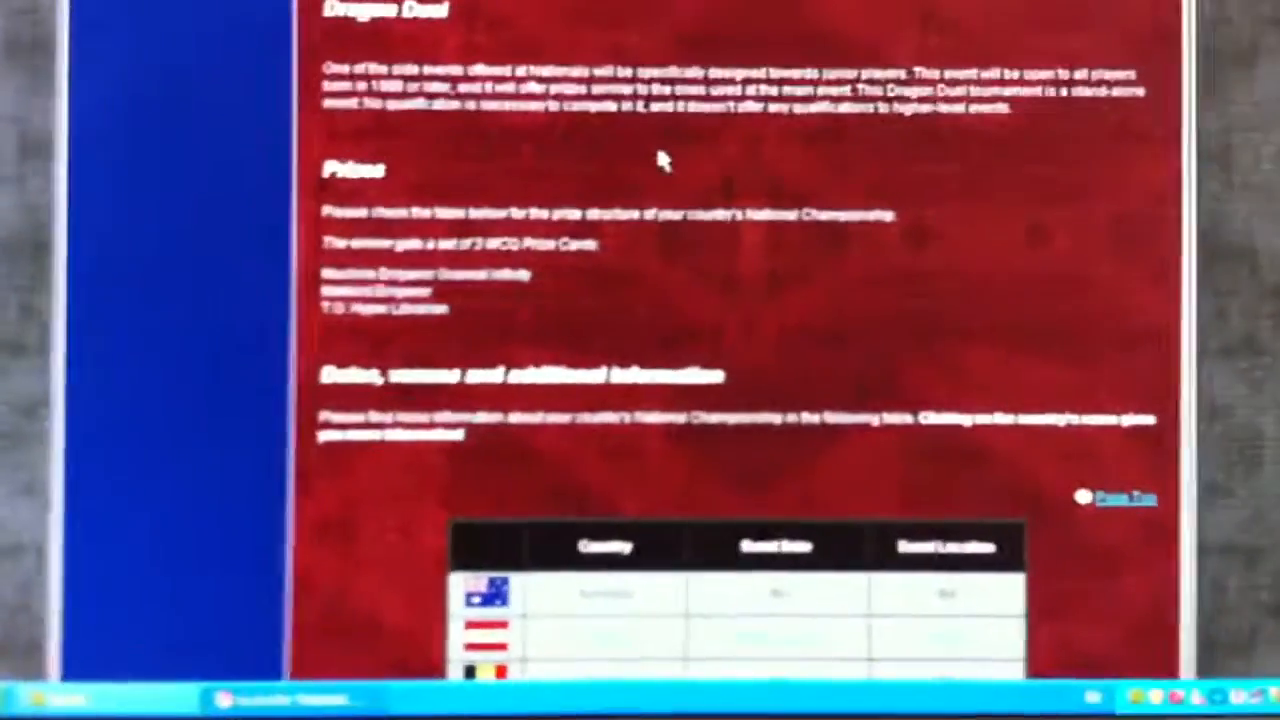